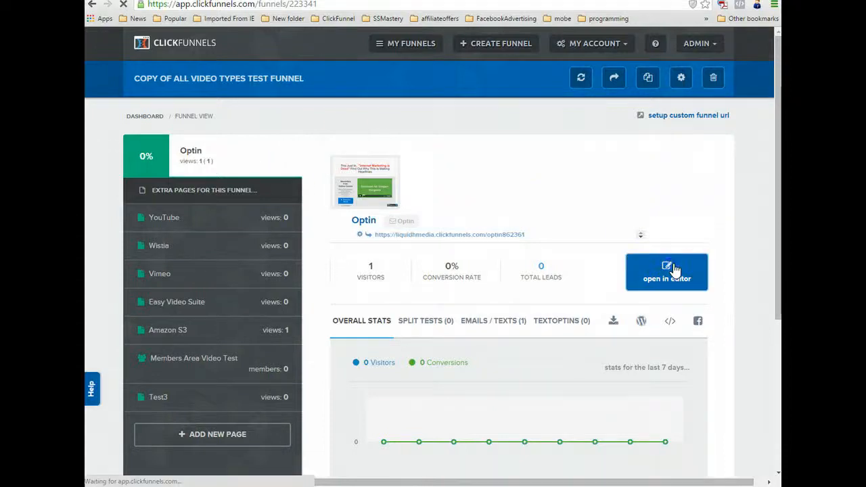
Step: Load the Optin step into the page editor and scroll down the page
click(667, 279)
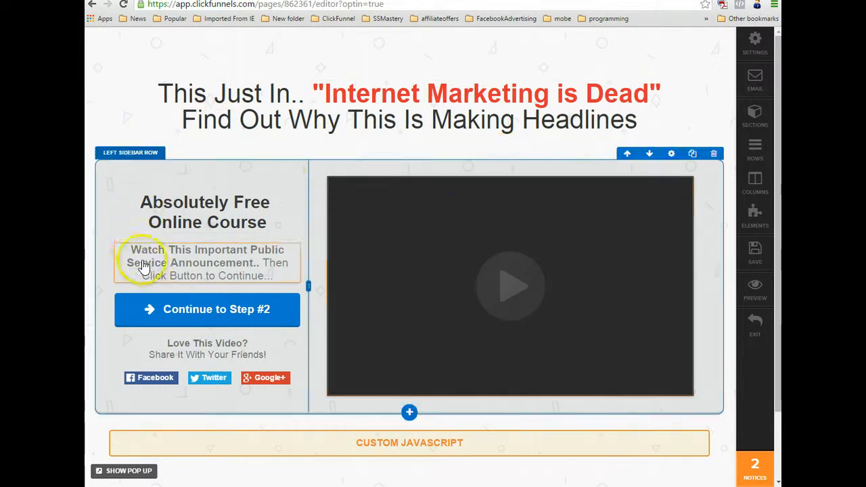
scroll(down, 3)
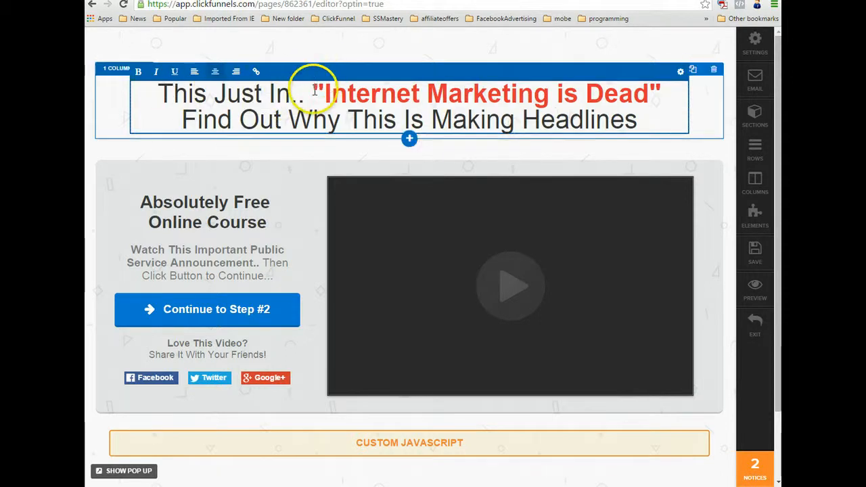
drag(423, 120, 636, 120)
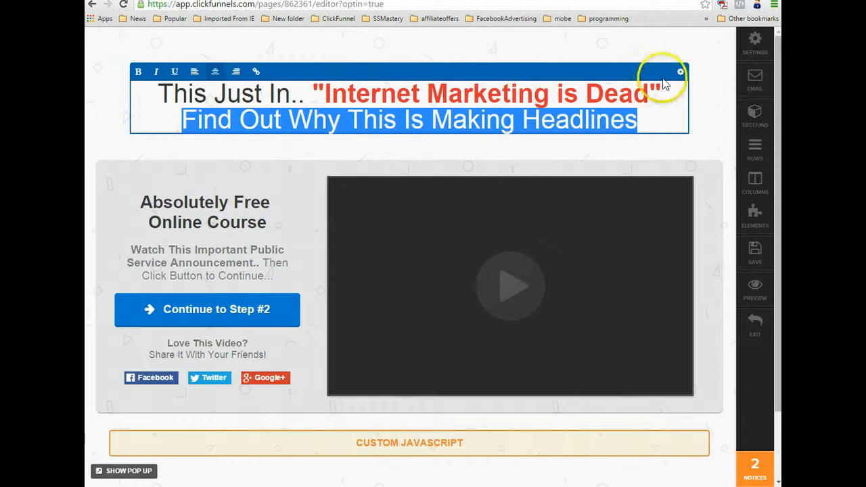
click(681, 72)
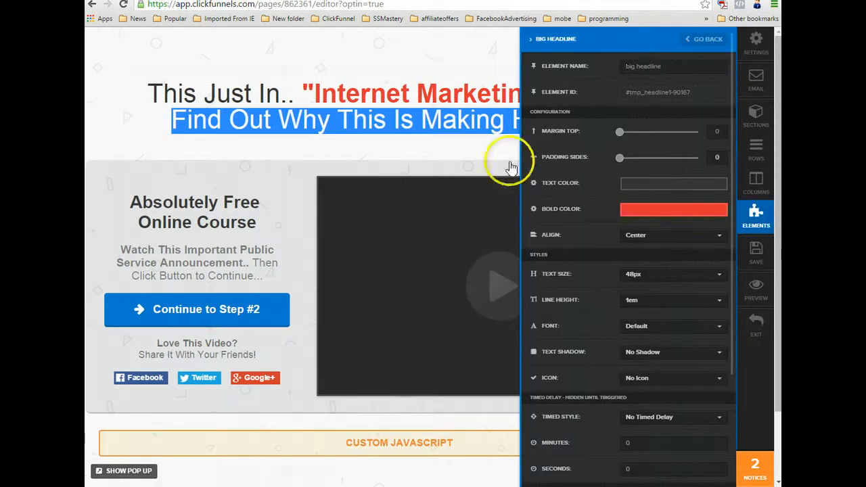
mouse_move(637, 190)
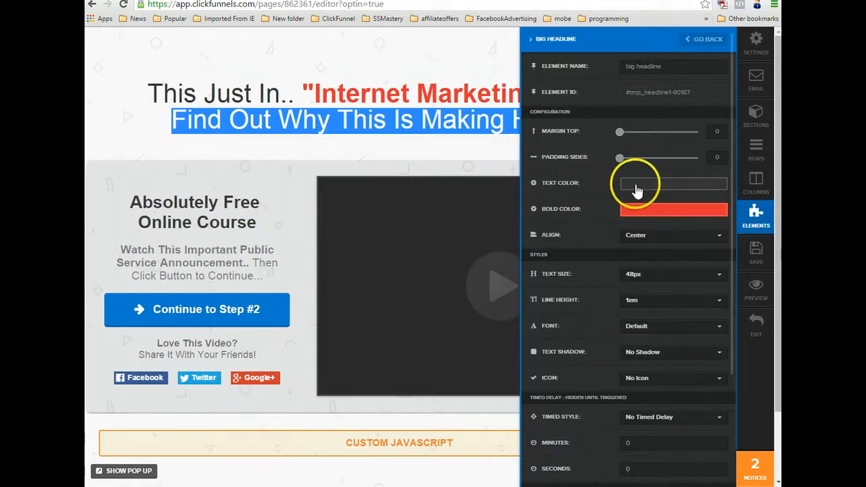
mouse_move(650, 188)
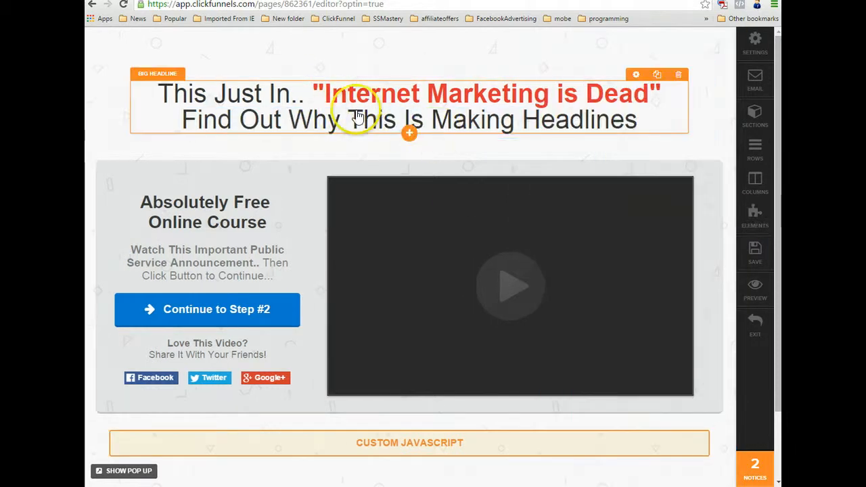
click(358, 115)
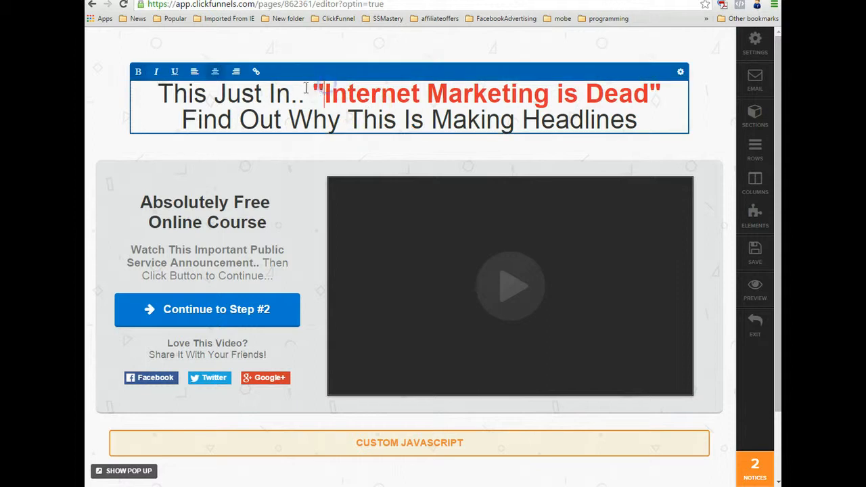
drag(315, 94, 640, 93)
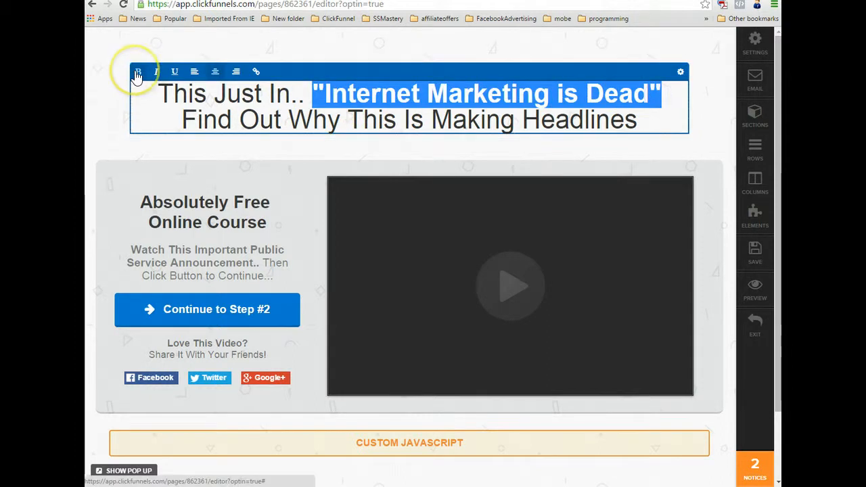
click(137, 73)
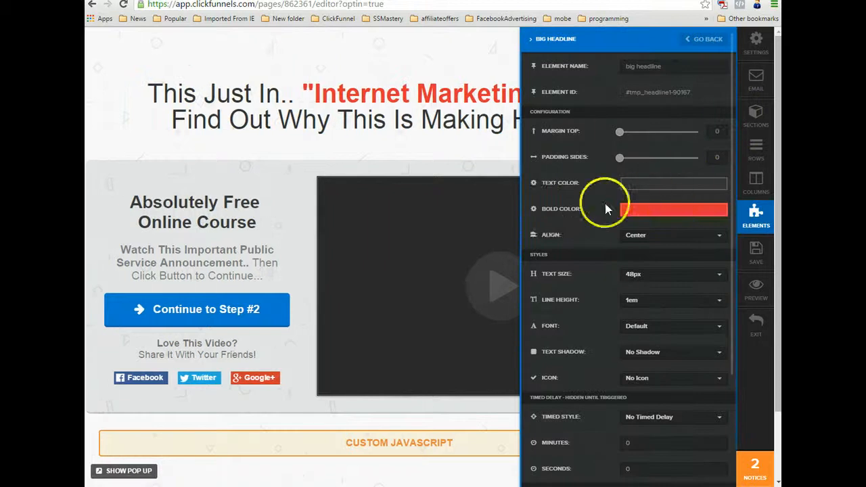
mouse_move(642, 209)
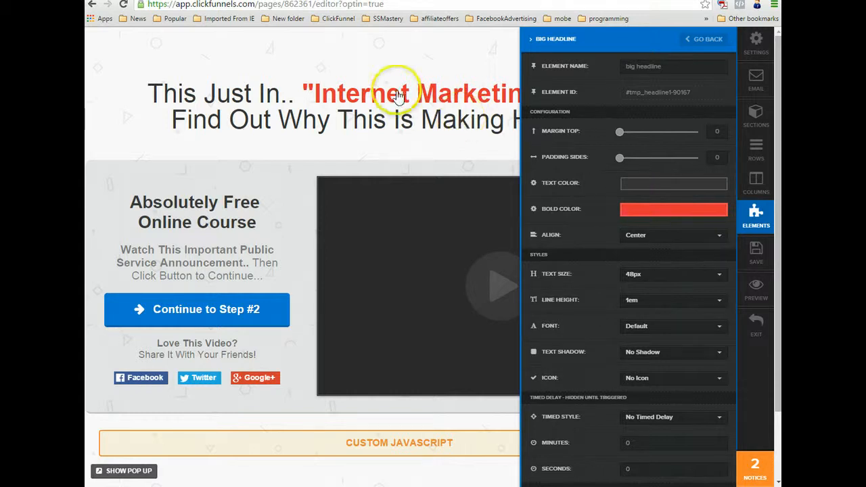
click(704, 39)
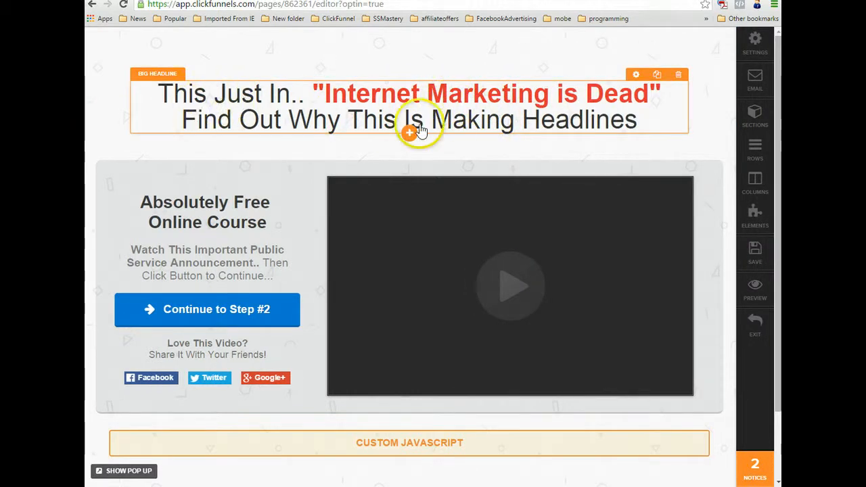
Step: Insert a lorem-ipsum Text Block under the headline and open its text editor
click(755, 215)
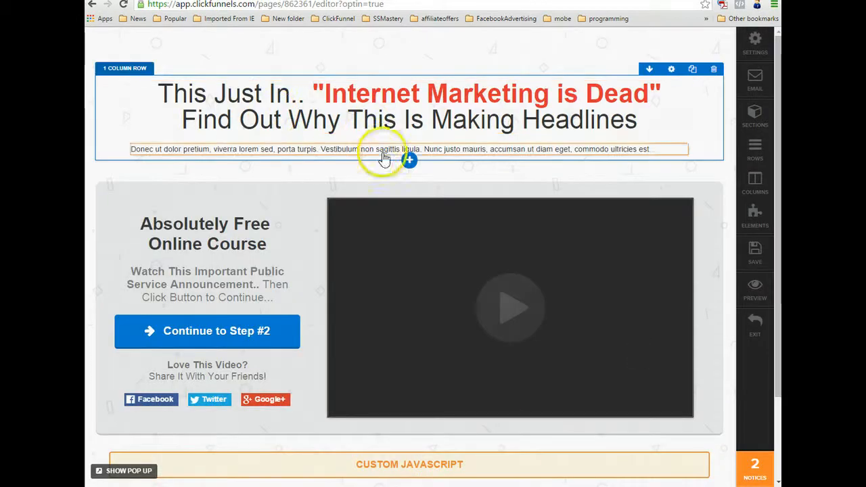
click(410, 149)
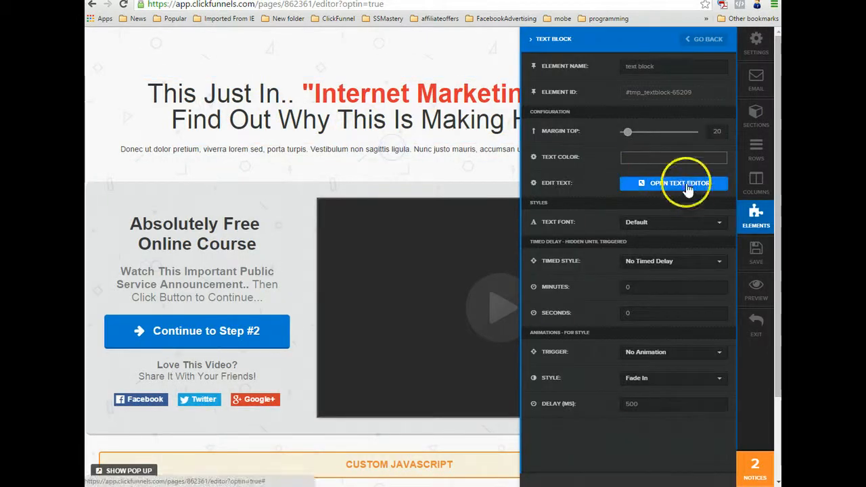
click(674, 183)
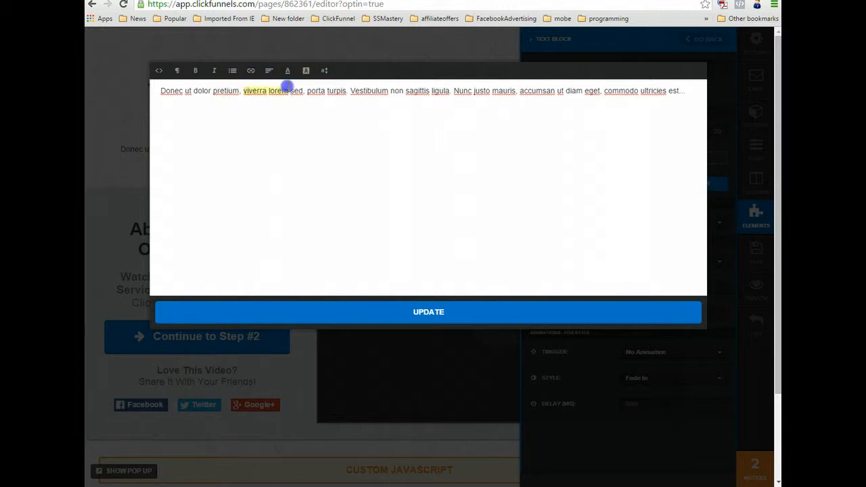
Step: Colour the paragraph's middle phrases blue and select the final sentence for red
drag(287, 91, 437, 91)
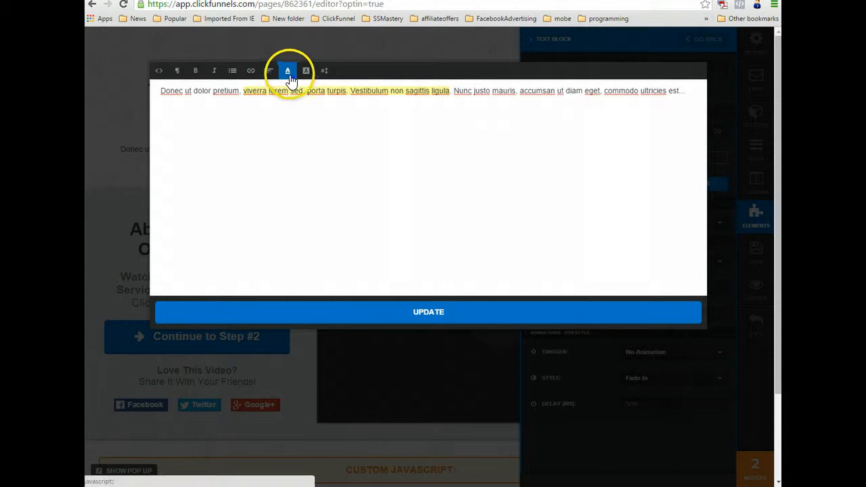
click(288, 70)
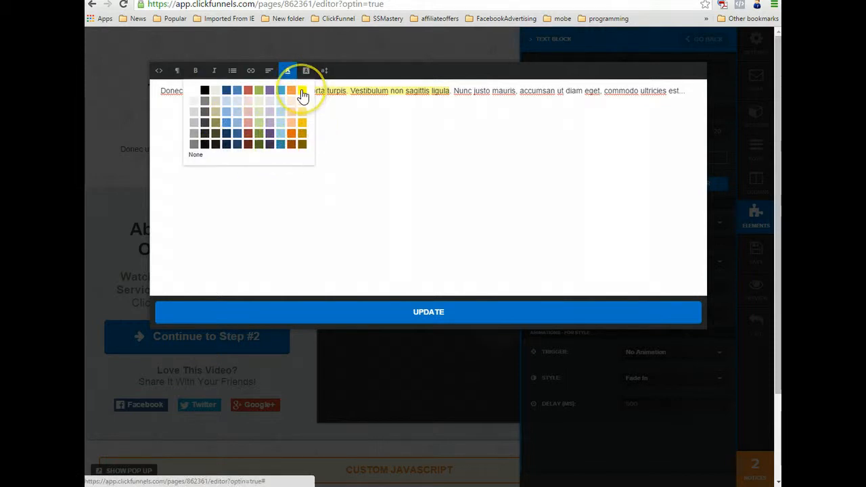
click(291, 90)
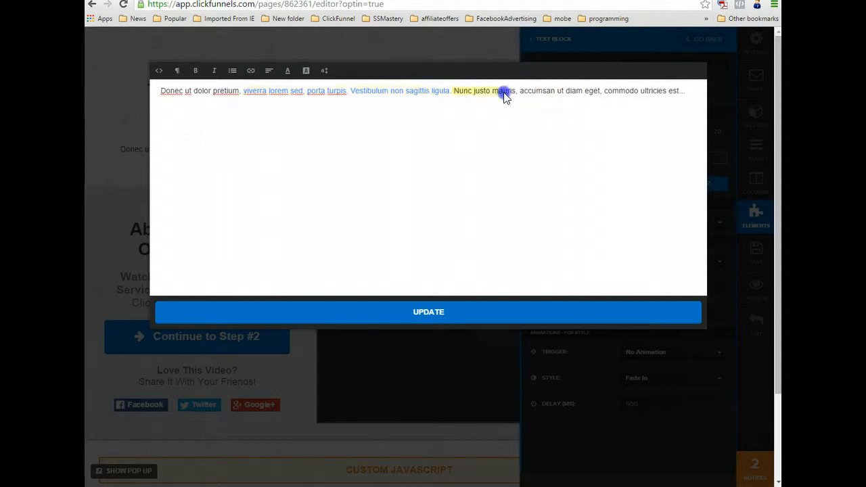
drag(501, 90, 683, 91)
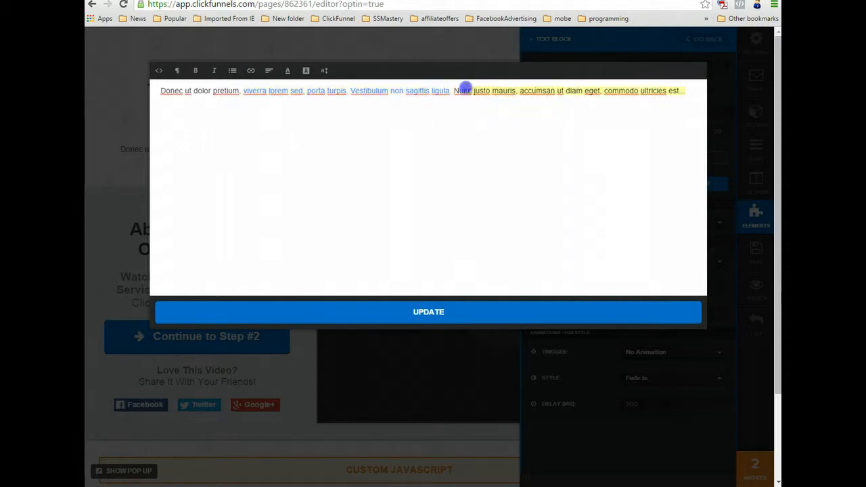
click(287, 70)
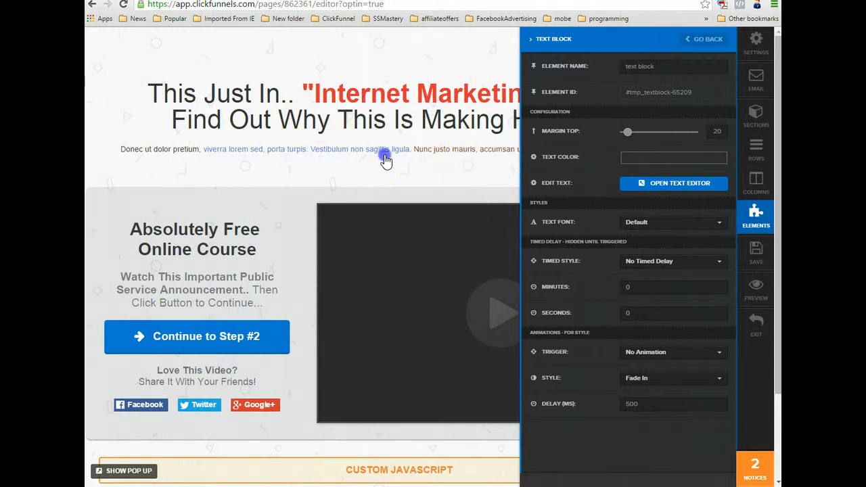
Step: Reopen the text editor, select the whole paragraph and set it to 28px
click(675, 183)
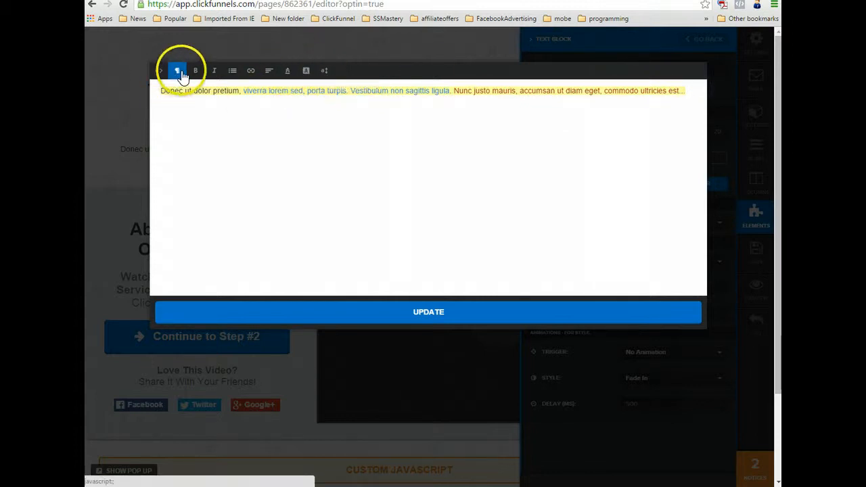
click(177, 70)
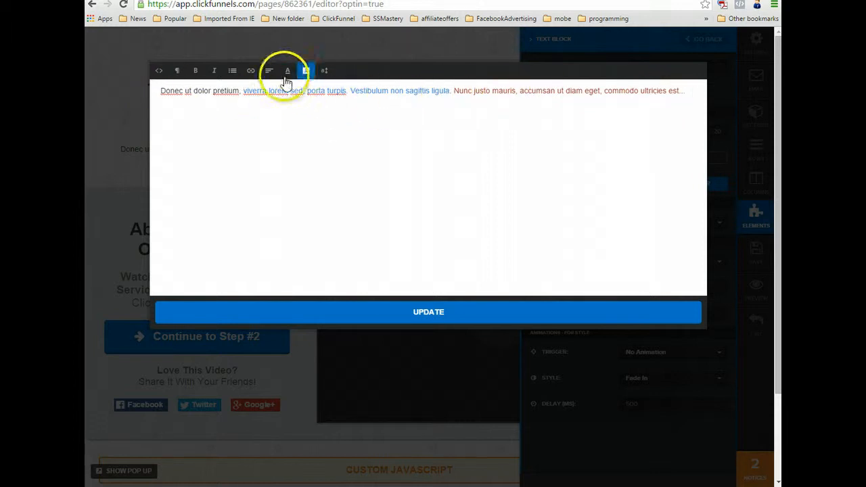
click(287, 70)
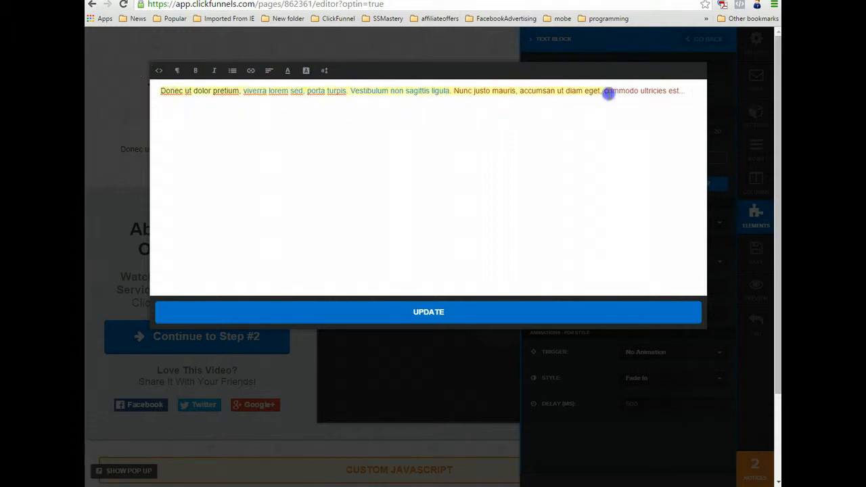
click(324, 70)
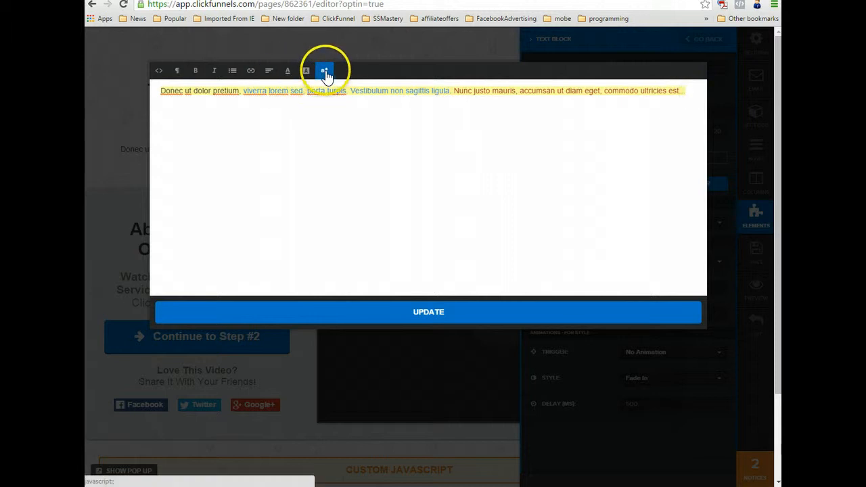
click(324, 70)
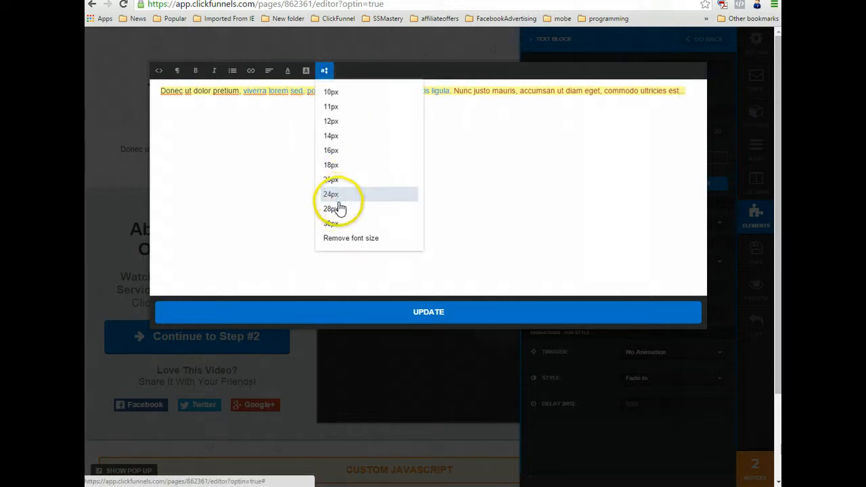
click(331, 195)
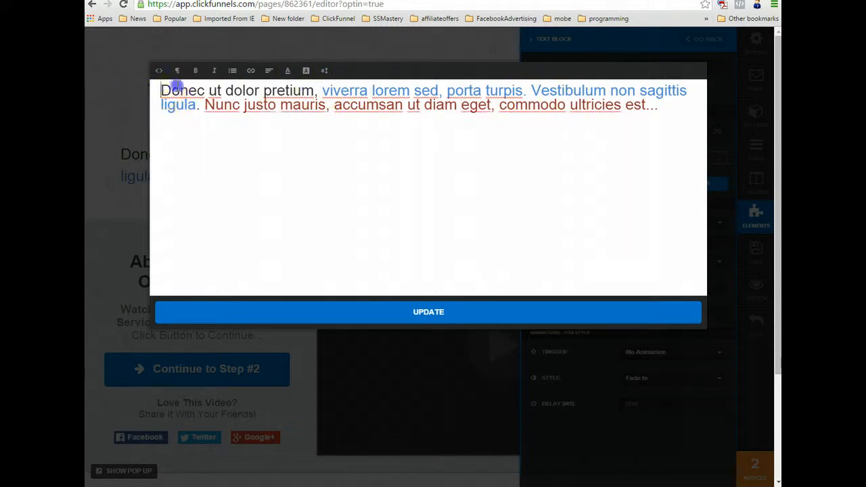
Step: Colour 'Donec ut dolor pretium' orange and reapply the large font size
drag(161, 91, 312, 90)
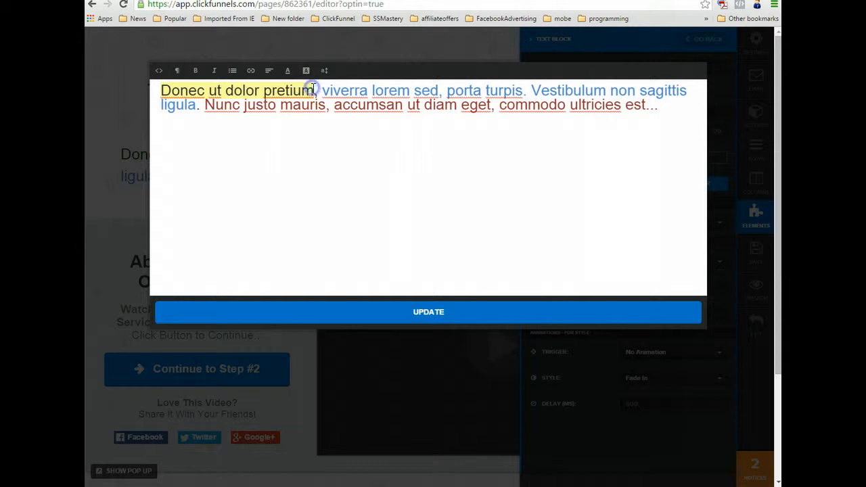
click(287, 70)
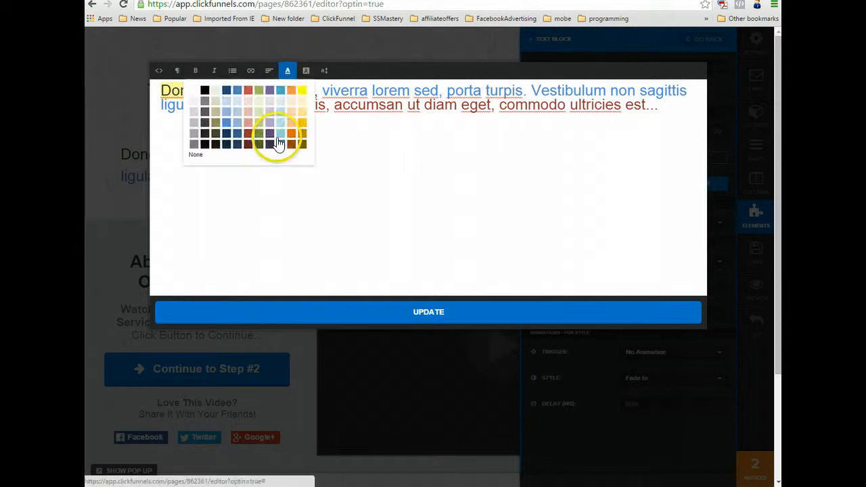
click(280, 135)
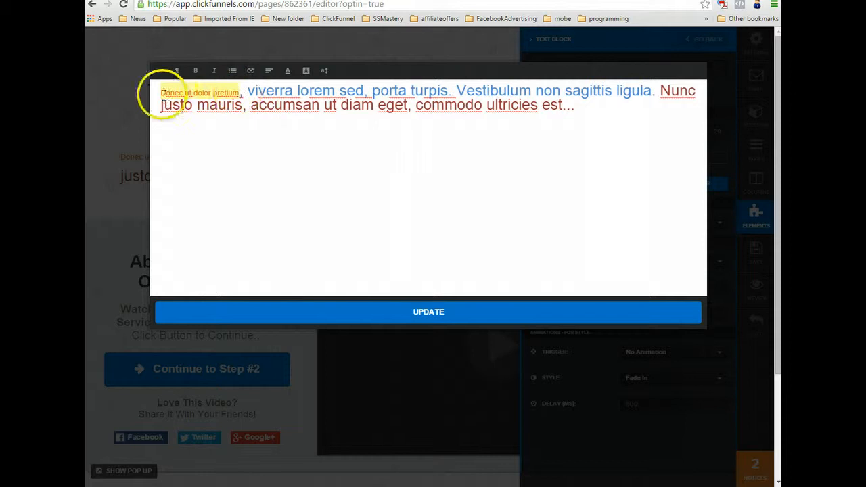
click(323, 70)
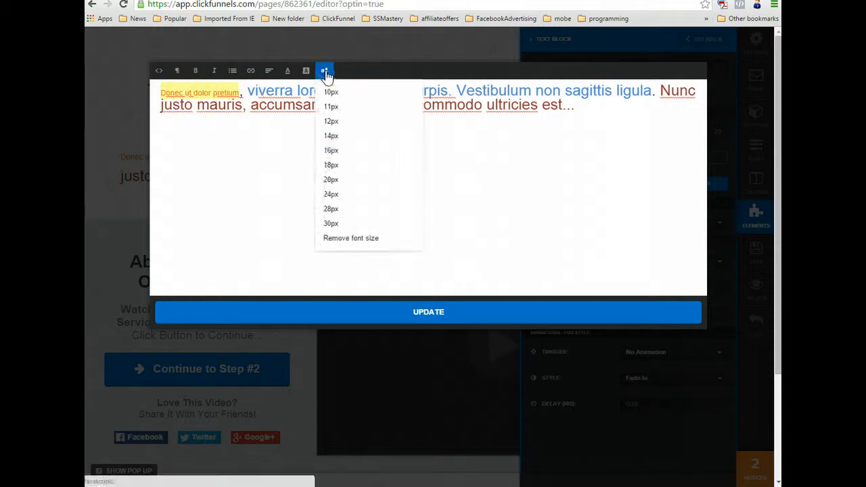
click(331, 208)
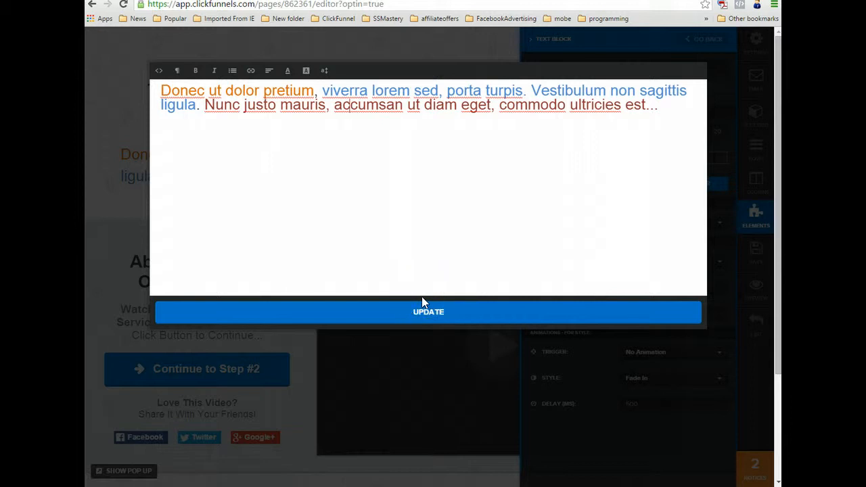
mouse_move(149, 438)
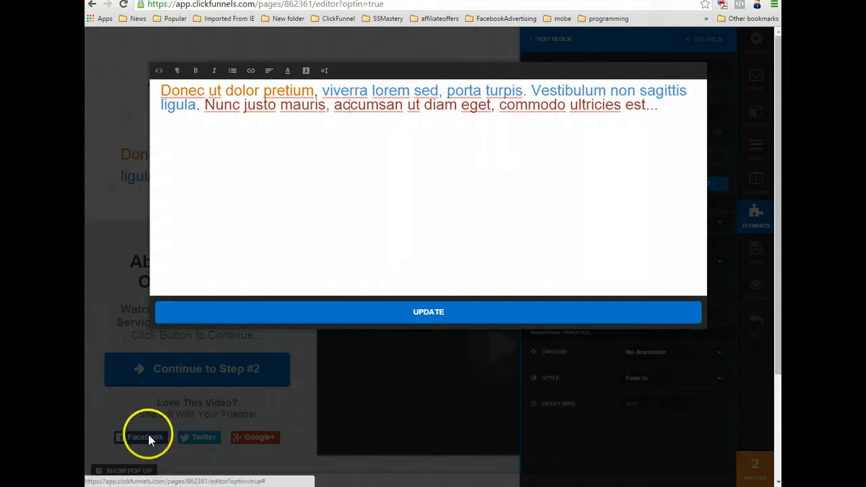